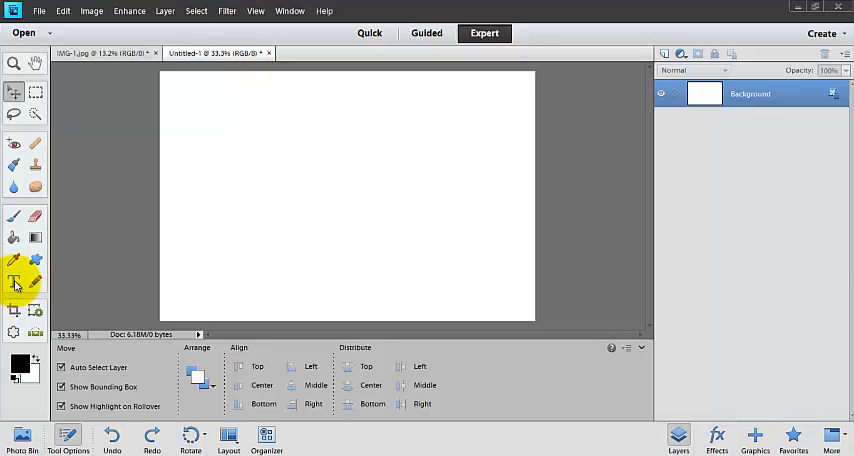
pyautogui.moveTo(14, 284)
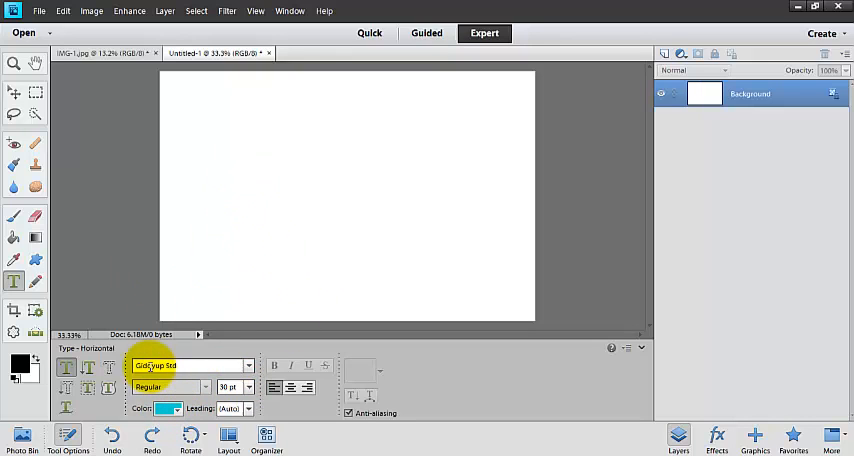
# Step: Choose the A Gentle Touch font and set the text colour to black
pyautogui.click(248, 366)
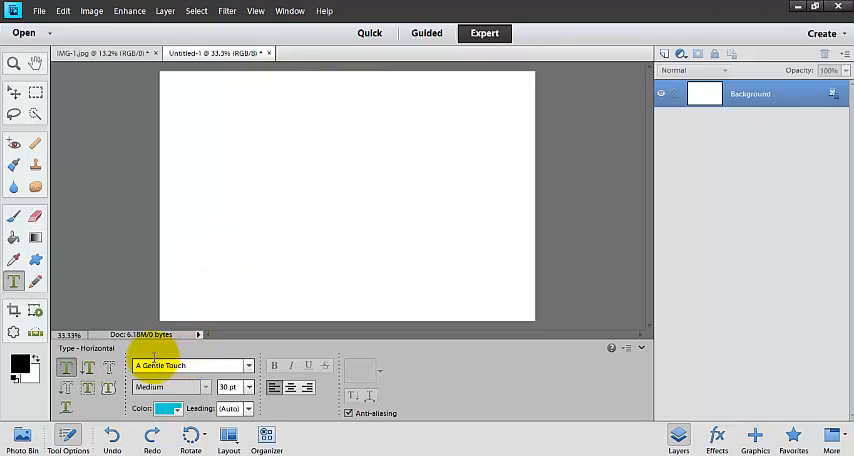
pyautogui.click(248, 364)
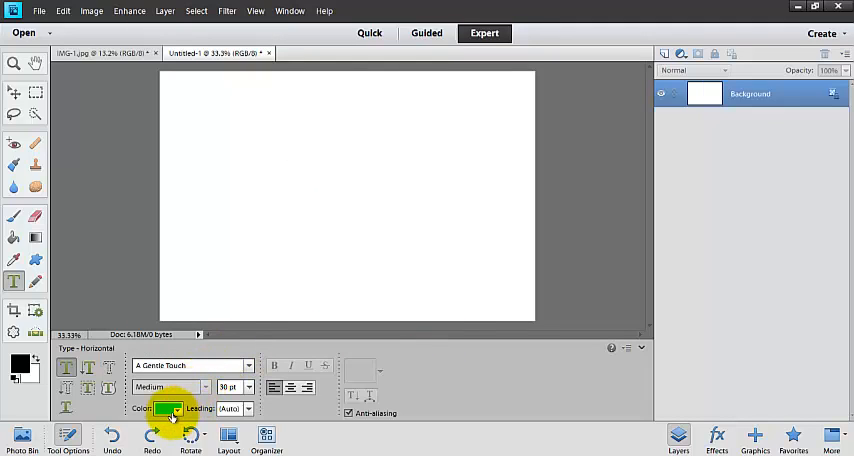
pyautogui.click(168, 408)
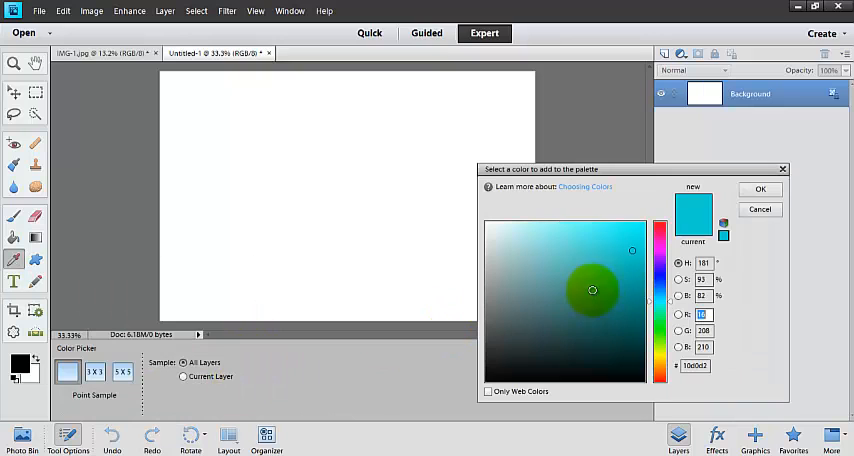
pyautogui.click(660, 246)
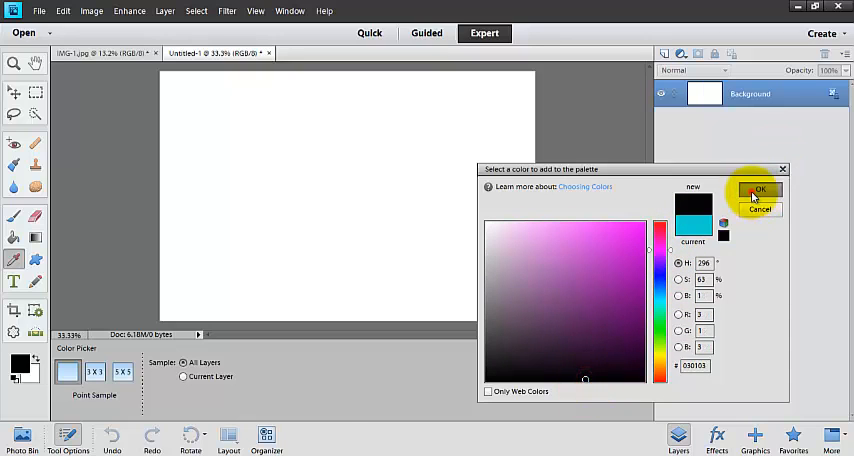
pyautogui.click(760, 192)
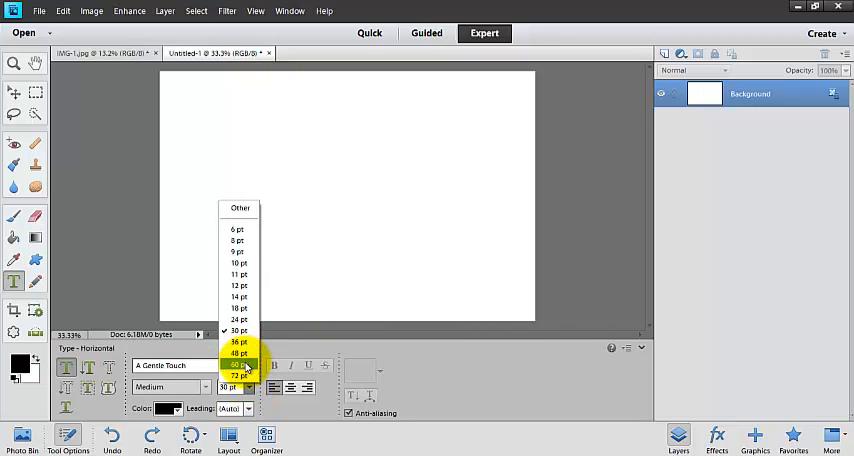
# Step: Set a larger point size and commit the word Hello as a text layer on the canvas
pyautogui.click(236, 364)
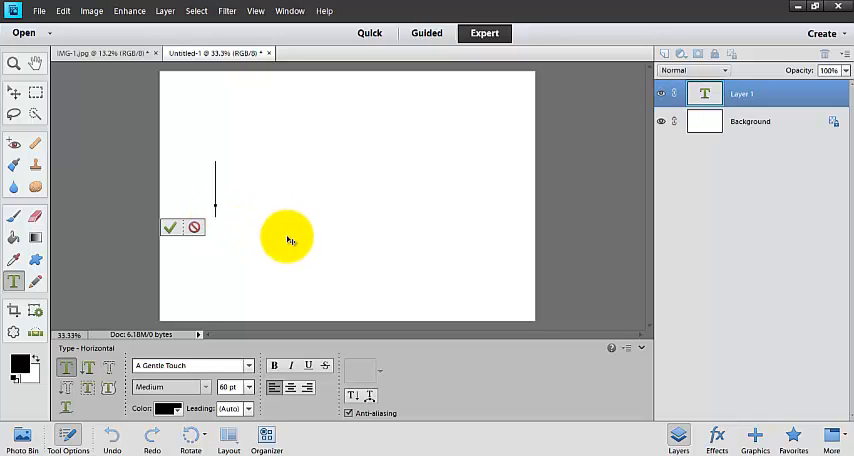
pyautogui.write('Hello')
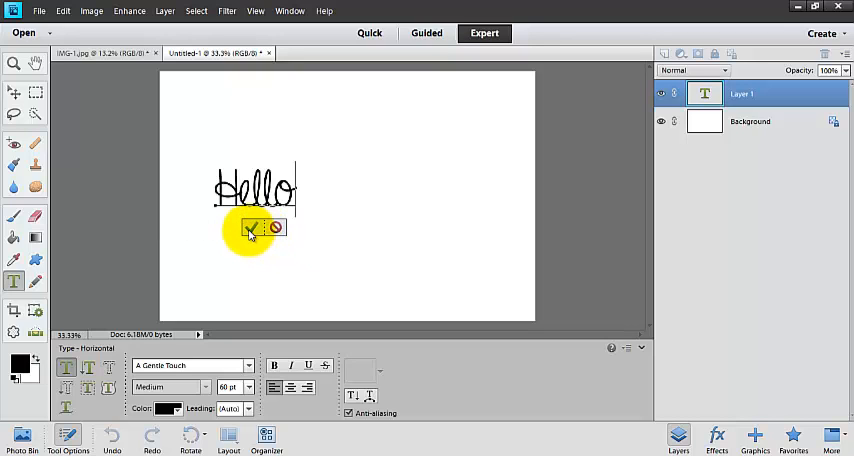
pyautogui.click(254, 228)
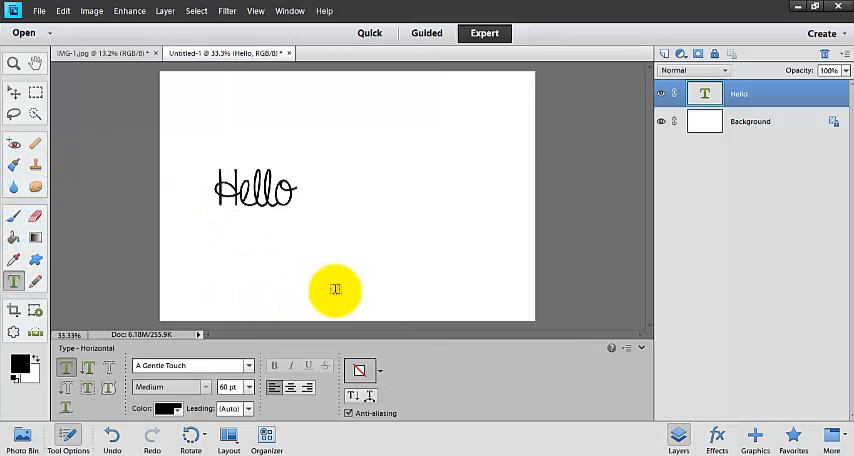
pyautogui.moveTo(352, 396)
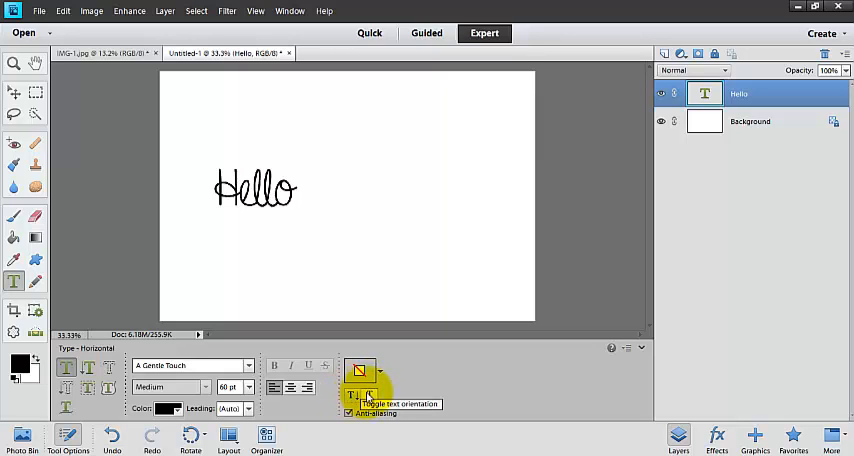
# Step: Warp Hello with the Arc style, then the Arch style, adjusting the bend amount
pyautogui.click(360, 372)
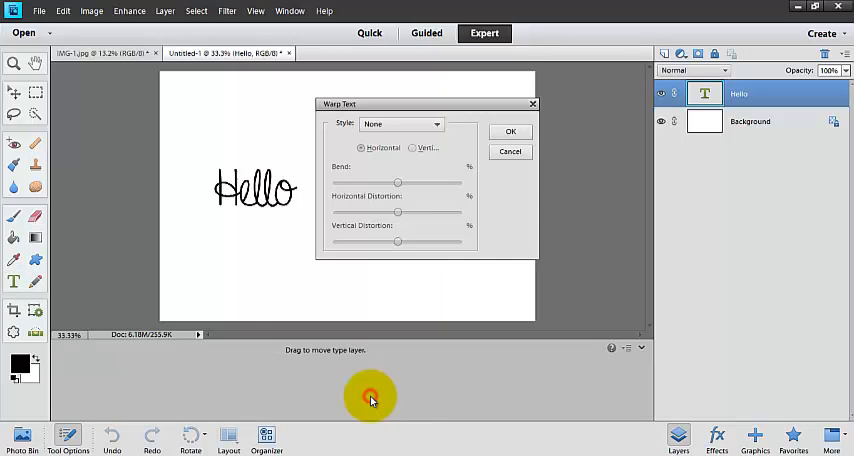
pyautogui.click(400, 124)
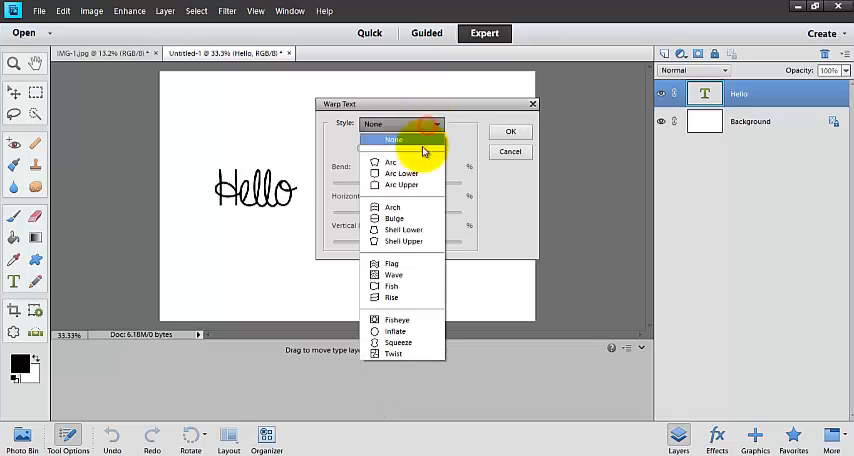
pyautogui.click(390, 160)
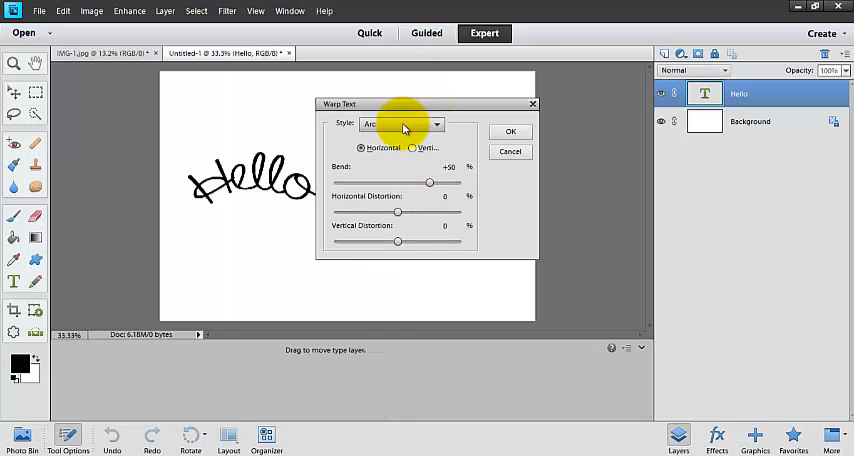
pyautogui.click(400, 124)
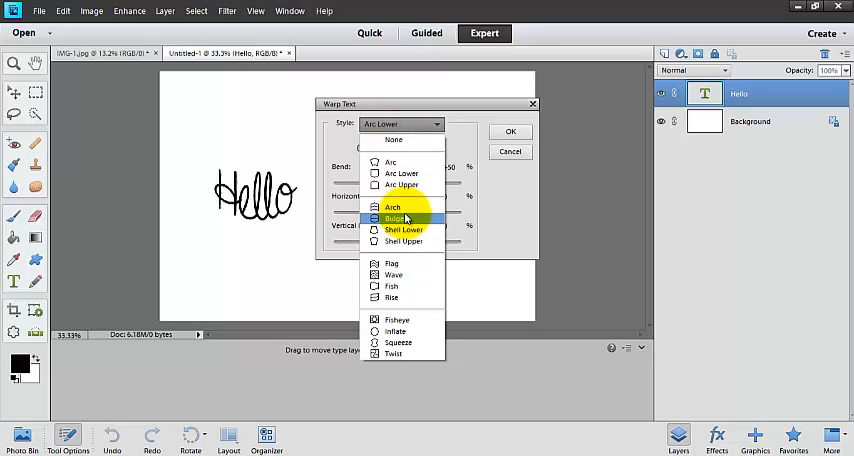
pyautogui.click(392, 208)
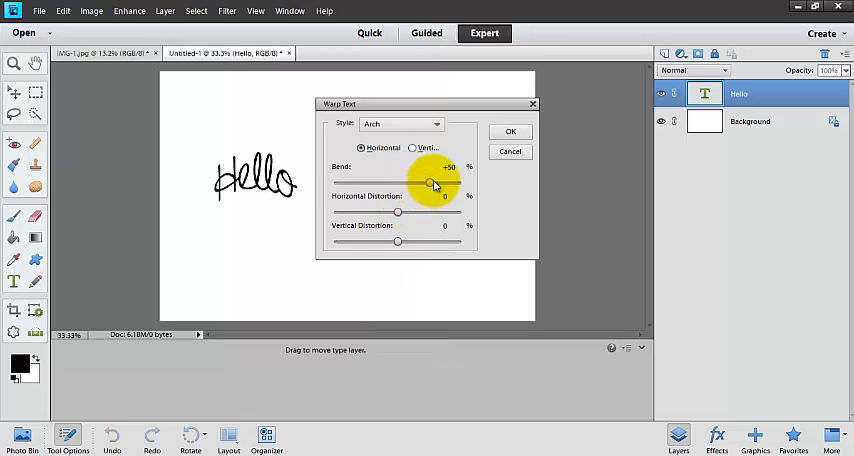
pyautogui.moveTo(432, 184); pyautogui.dragTo(418, 182)
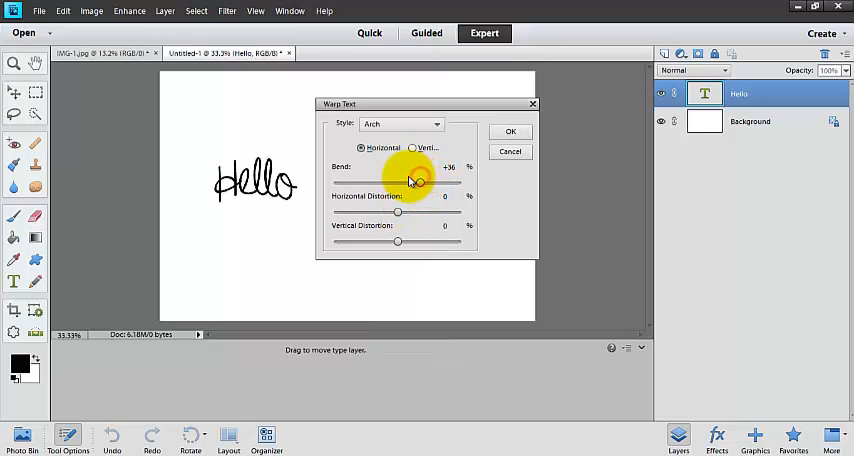
pyautogui.moveTo(416, 180); pyautogui.dragTo(412, 182)
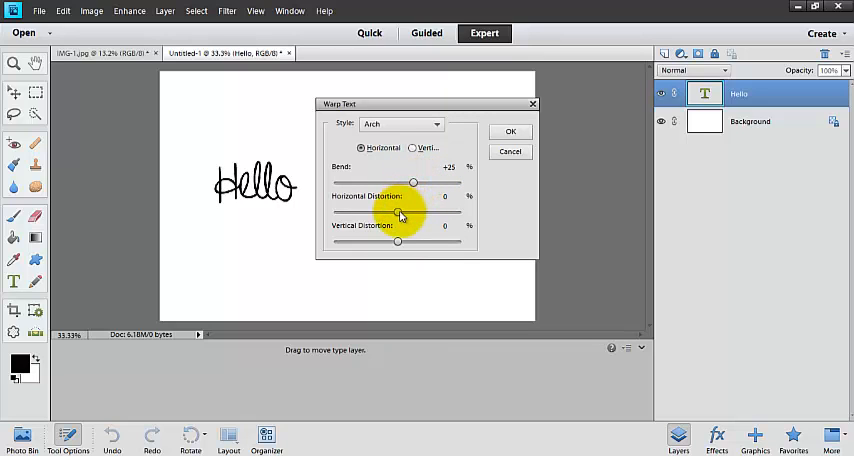
# Step: Try various horizontal and vertical distortions on the arch warp, ending near zero distortion
pyautogui.moveTo(396, 212); pyautogui.dragTo(380, 212)
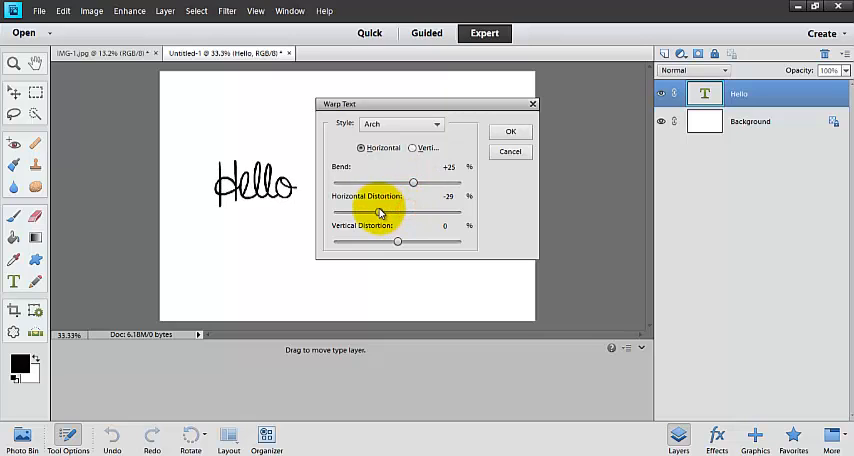
pyautogui.moveTo(380, 212); pyautogui.dragTo(384, 212)
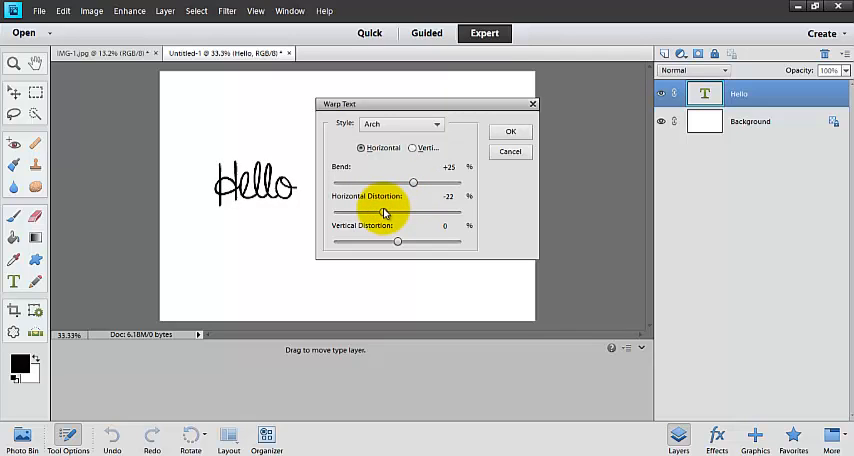
pyautogui.moveTo(384, 212); pyautogui.dragTo(388, 212)
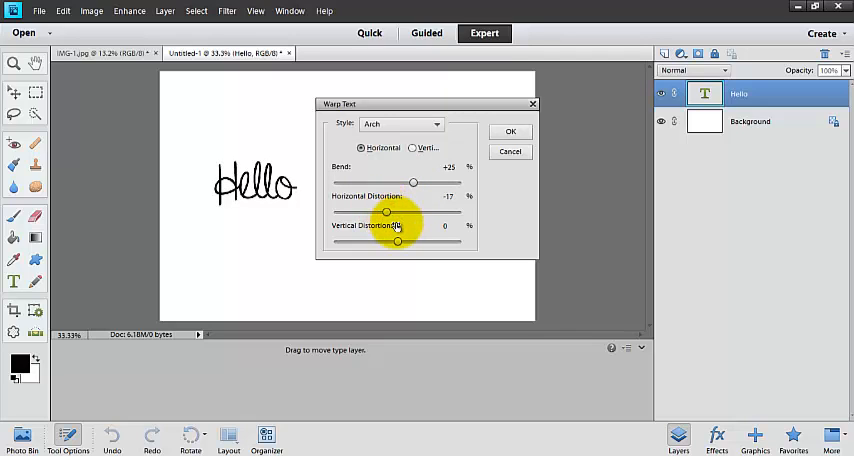
pyautogui.moveTo(398, 242); pyautogui.dragTo(436, 242)
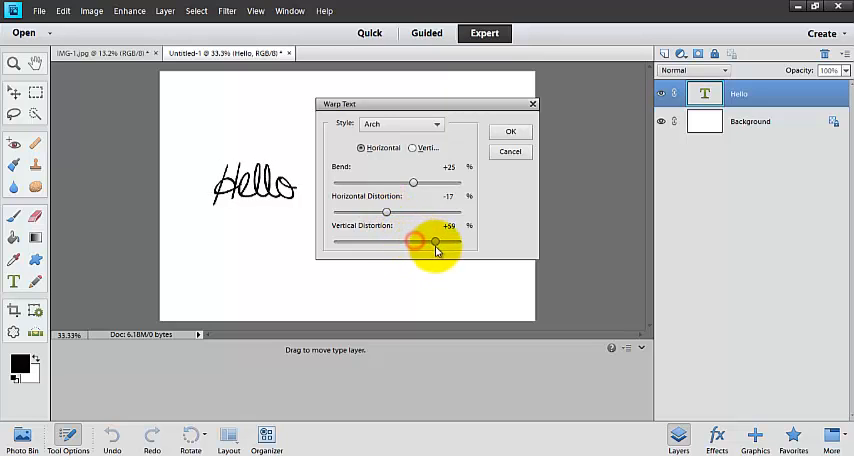
pyautogui.moveTo(434, 244); pyautogui.dragTo(440, 244)
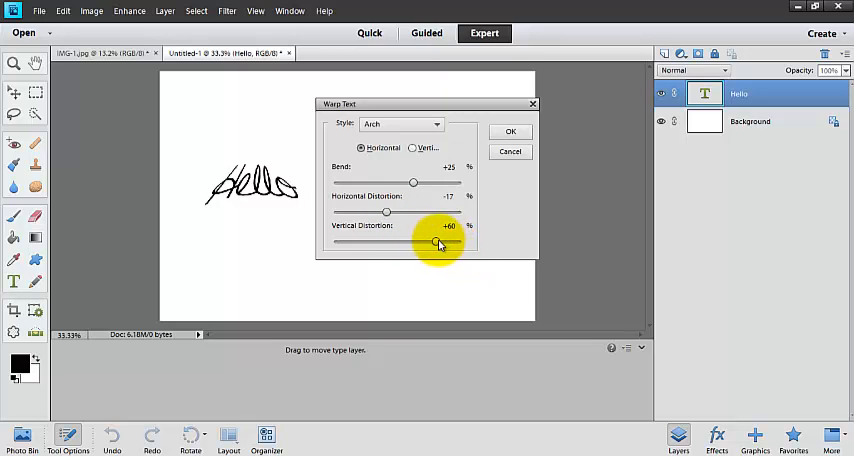
pyautogui.moveTo(436, 244); pyautogui.dragTo(458, 244)
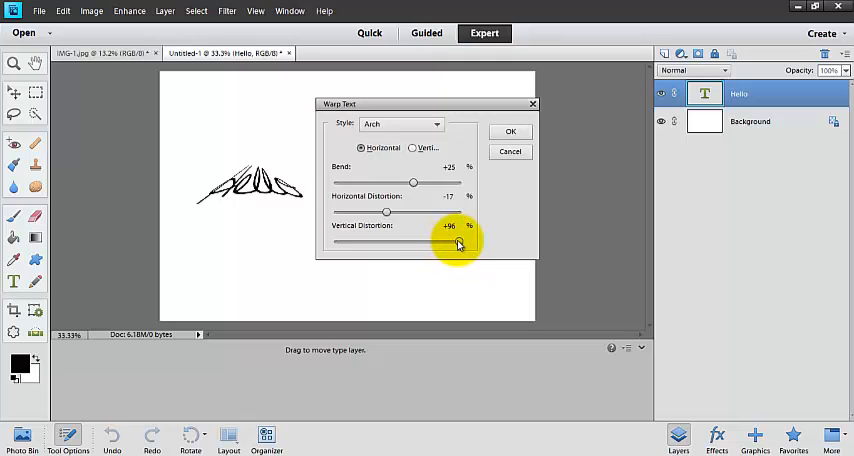
pyautogui.moveTo(456, 240); pyautogui.dragTo(398, 240)
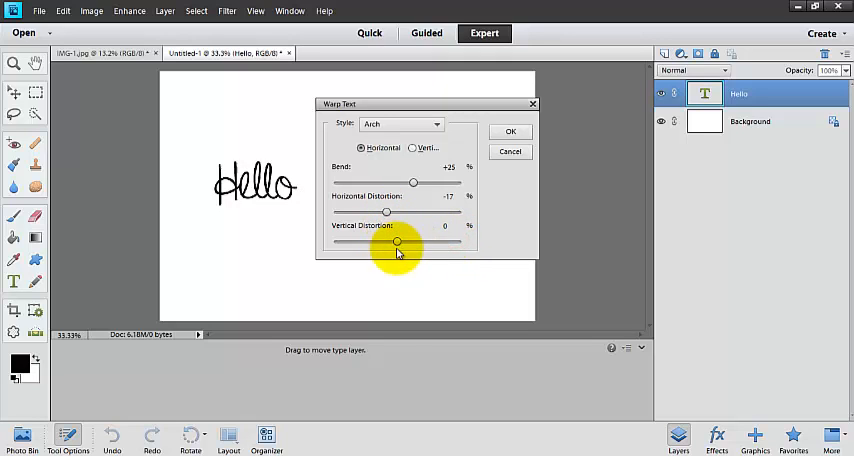
pyautogui.moveTo(398, 242); pyautogui.dragTo(344, 242)
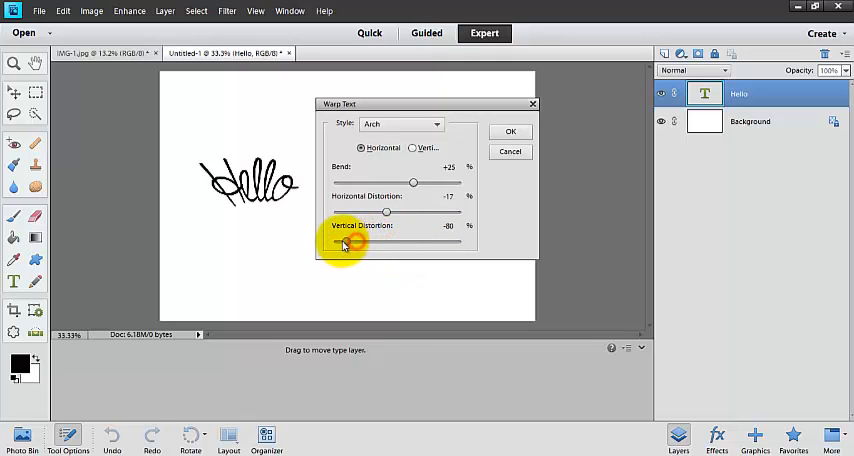
pyautogui.moveTo(344, 242); pyautogui.dragTo(420, 242)
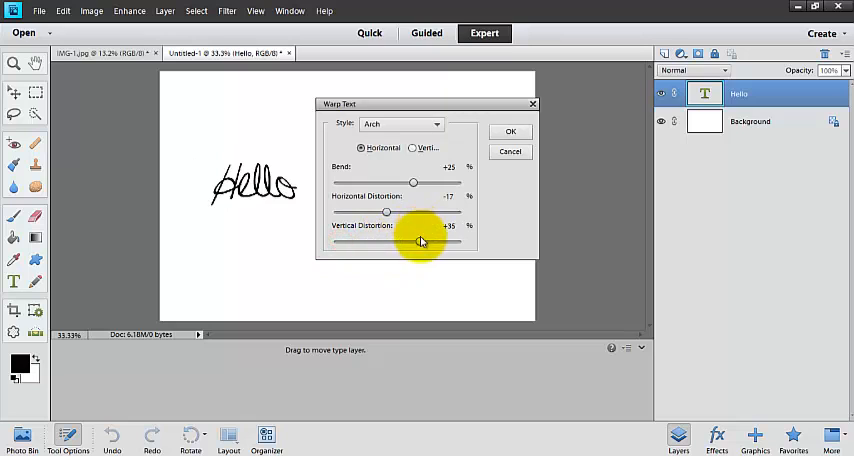
pyautogui.moveTo(410, 242); pyautogui.dragTo(396, 242)
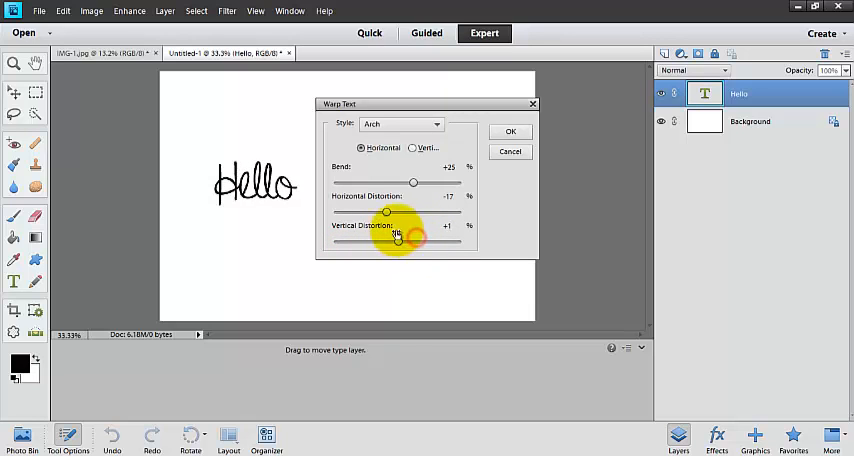
pyautogui.moveTo(384, 212); pyautogui.dragTo(456, 212)
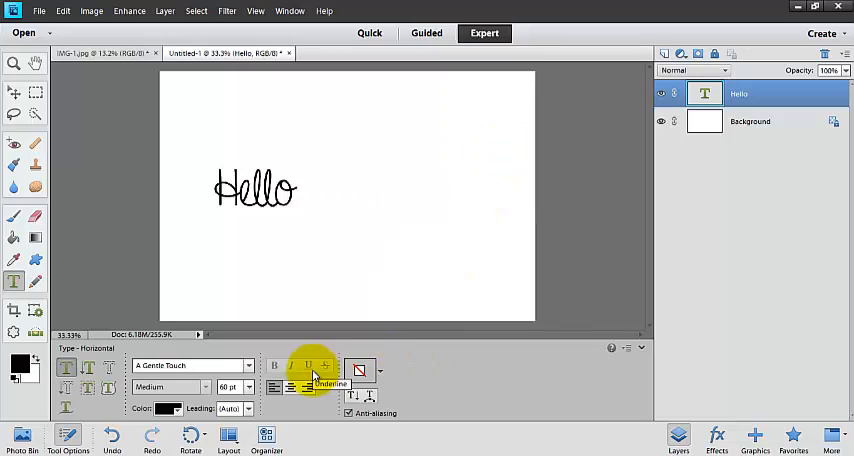
pyautogui.moveTo(228, 388)
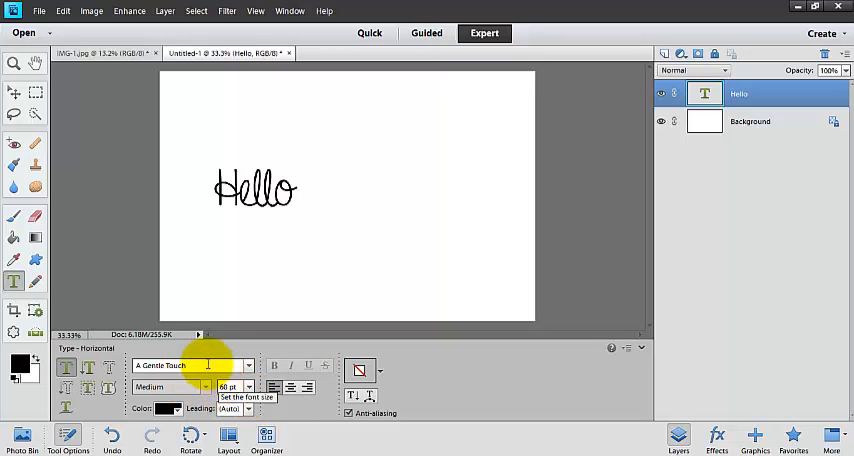
# Step: Change Hello to Arial, then to the thin cursive handwriting font
pyautogui.click(190, 364)
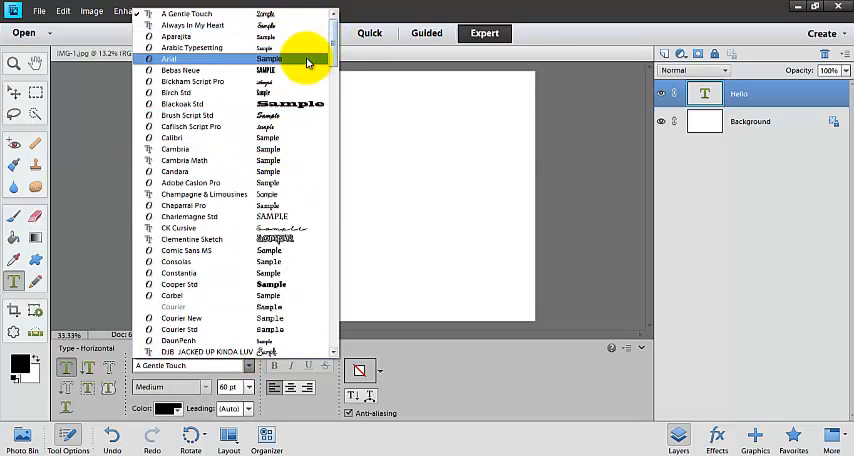
pyautogui.click(168, 60)
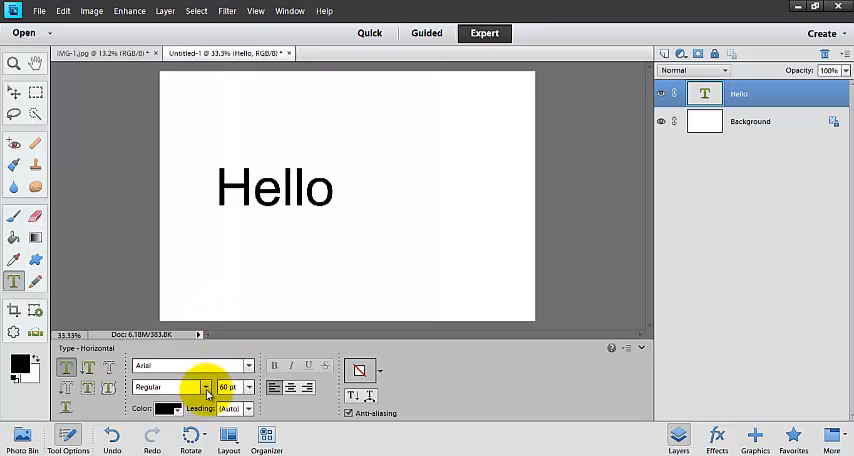
pyautogui.click(204, 388)
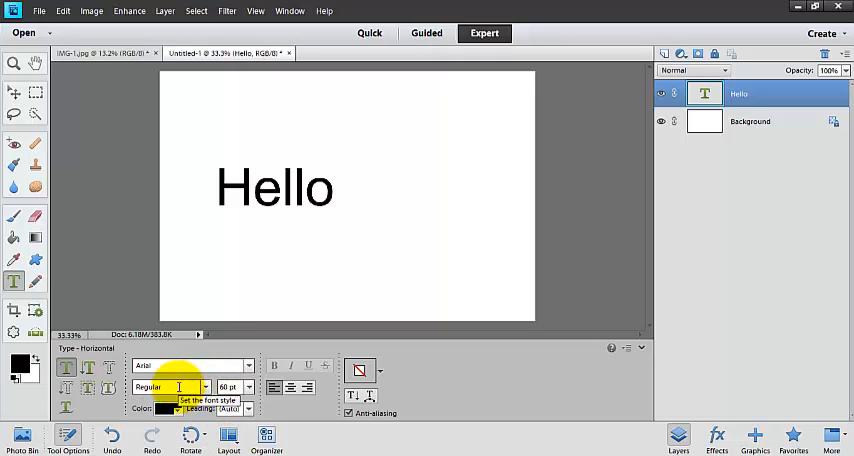
pyautogui.click(204, 364)
pyautogui.write('CK Cursive')
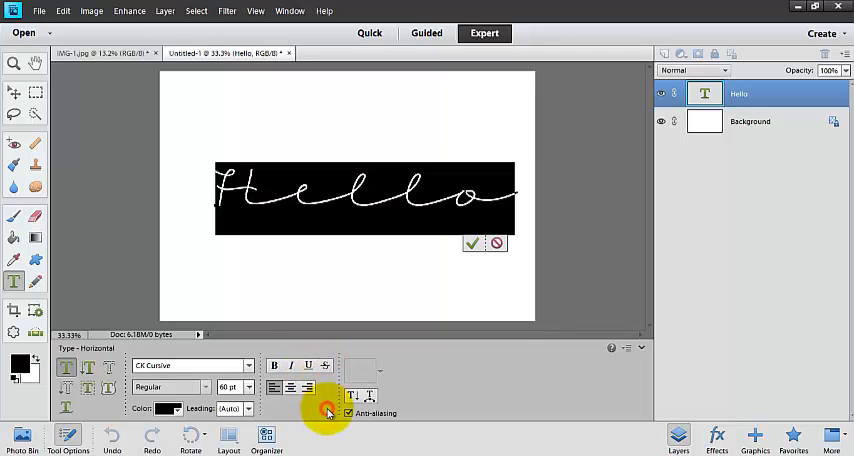
pyautogui.moveTo(272, 388)
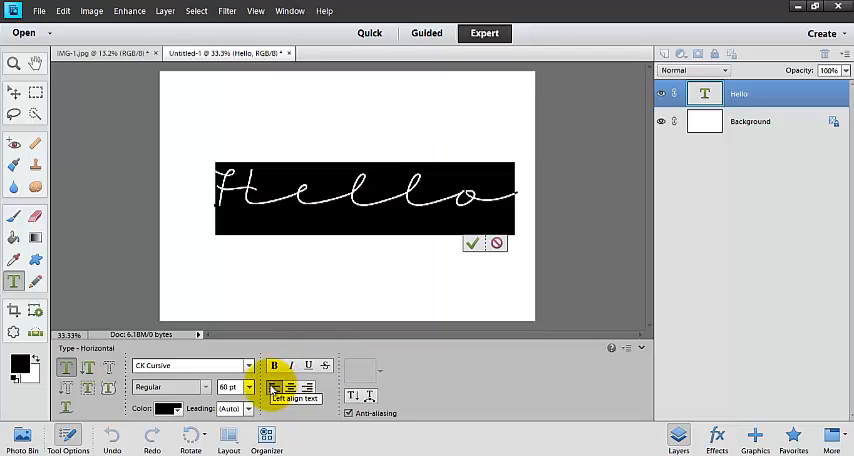
pyautogui.moveTo(290, 388)
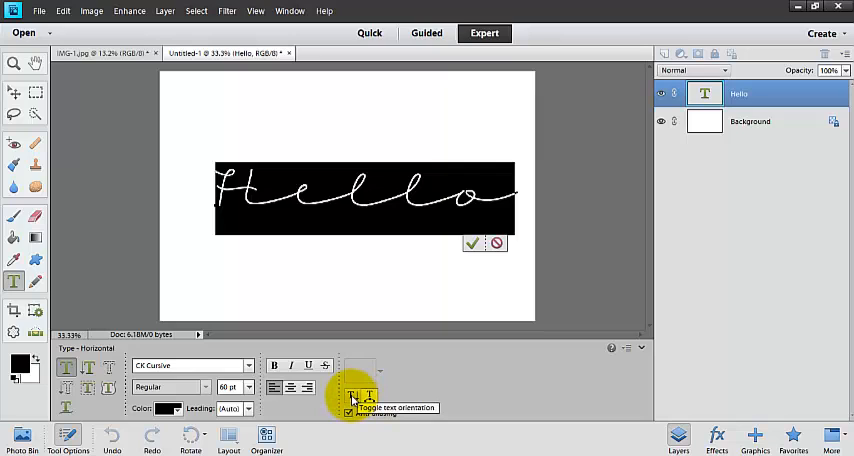
# Step: Switch Hello to vertical orientation and back to horizontal
pyautogui.click(368, 396)
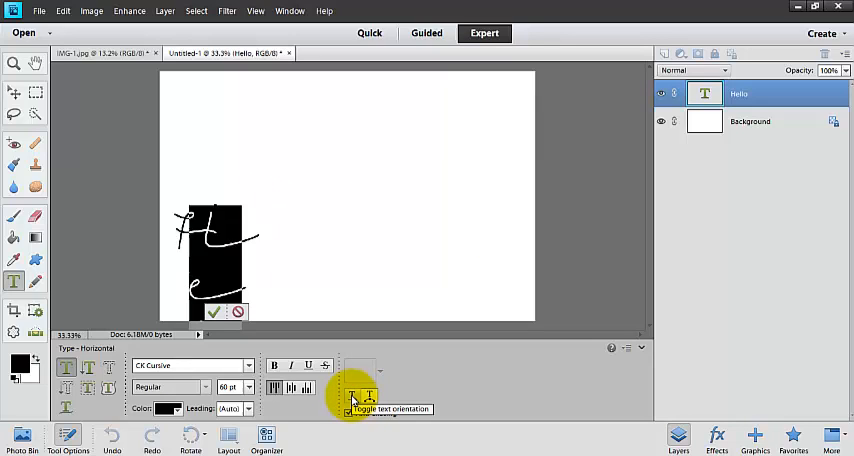
pyautogui.click(368, 398)
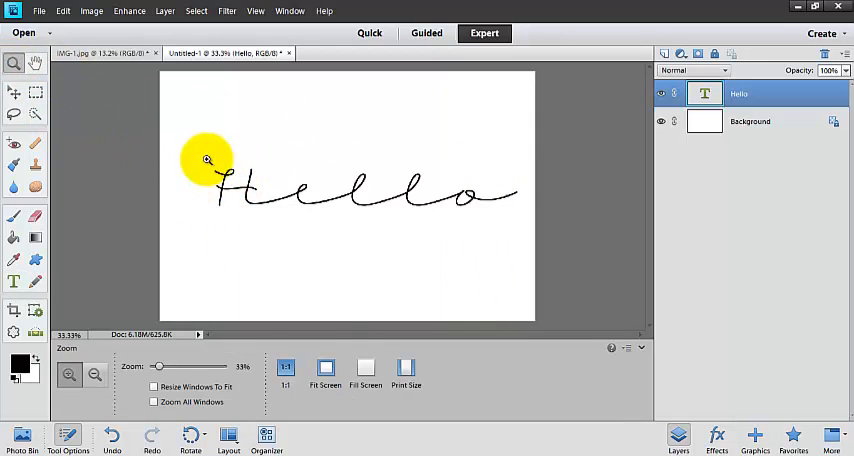
pyautogui.click(208, 160)
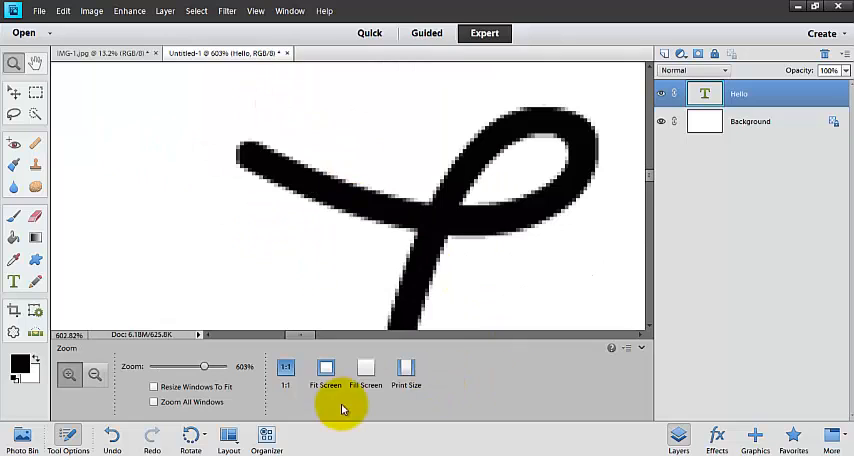
pyautogui.click(12, 280)
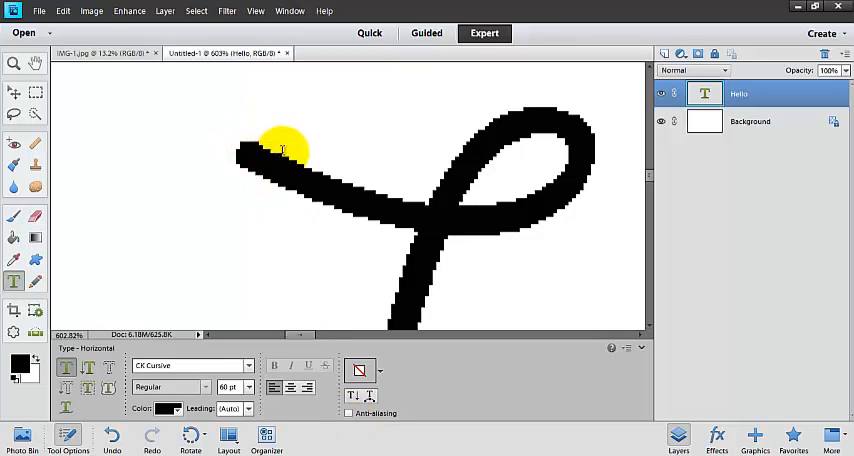
pyautogui.moveTo(284, 148); pyautogui.dragTo(418, 200)
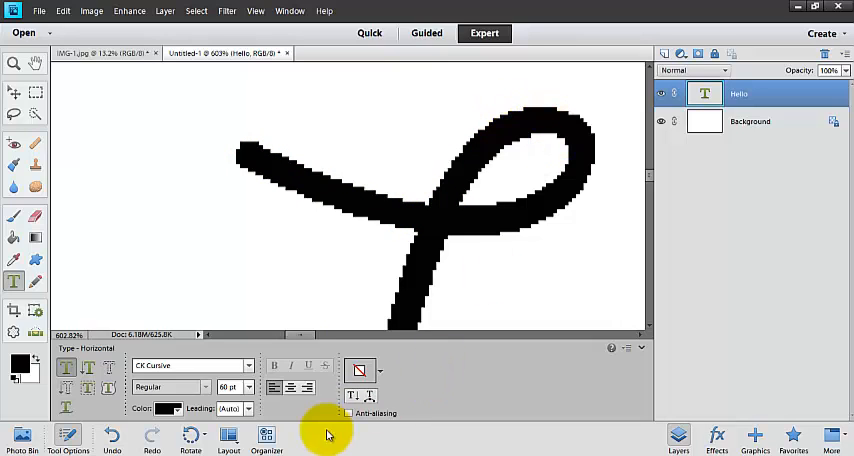
pyautogui.click(348, 412)
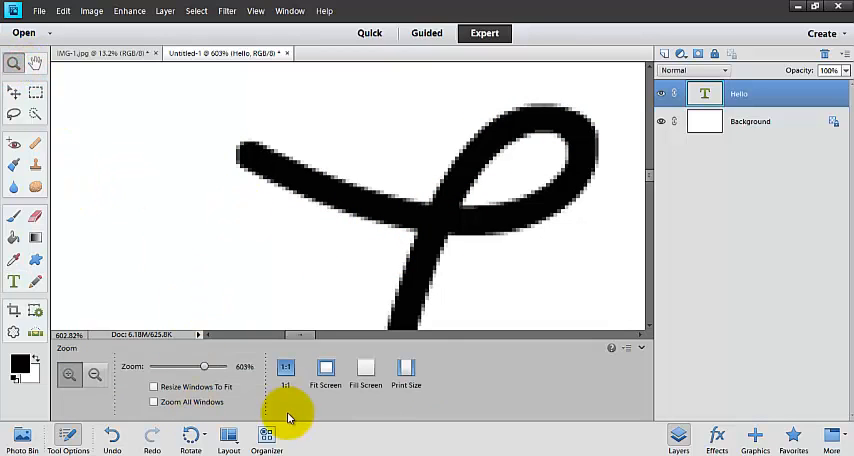
pyautogui.click(324, 368)
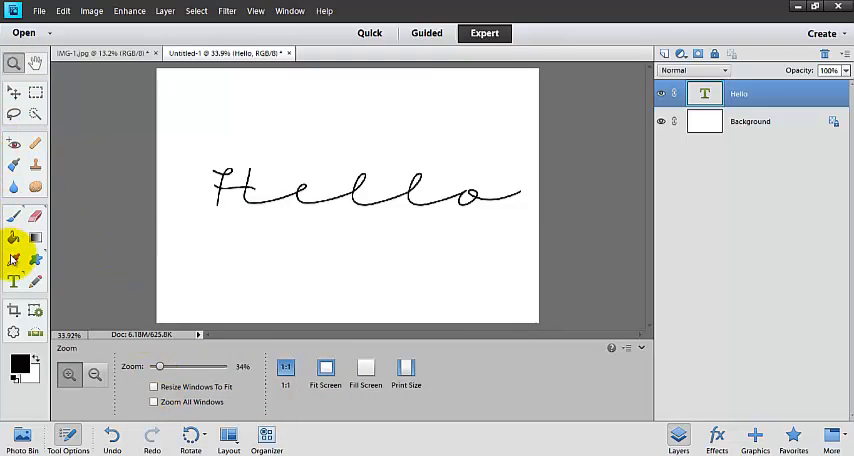
pyautogui.click(14, 280)
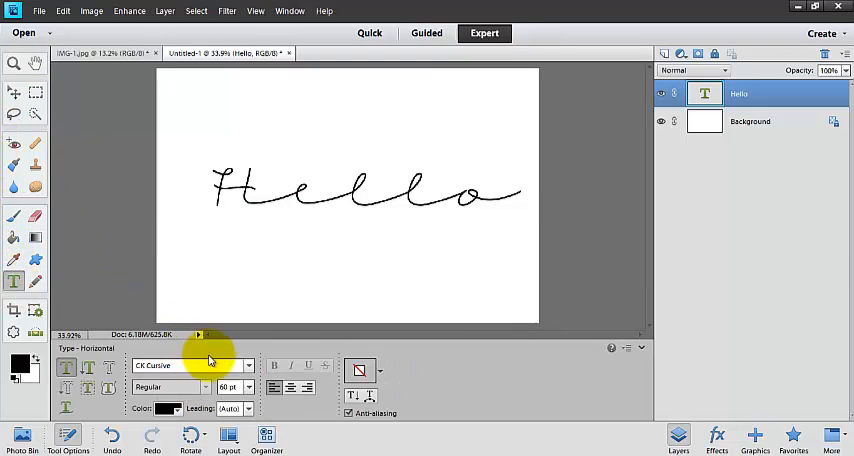
pyautogui.moveTo(420, 412)
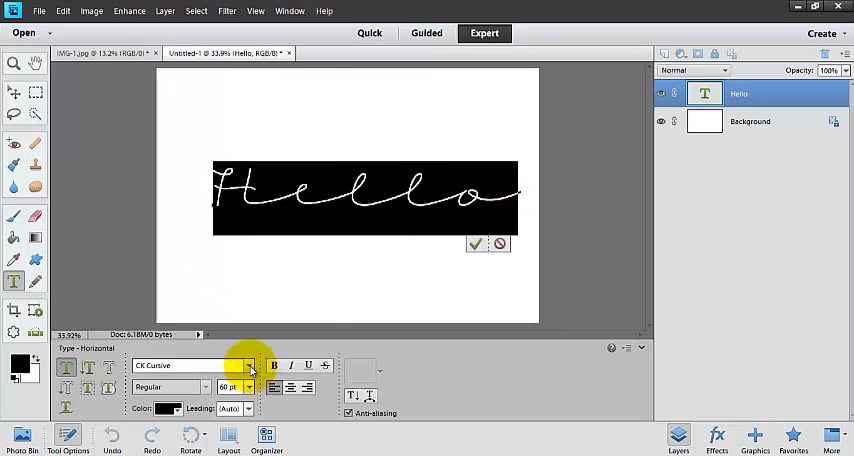
pyautogui.click(248, 364)
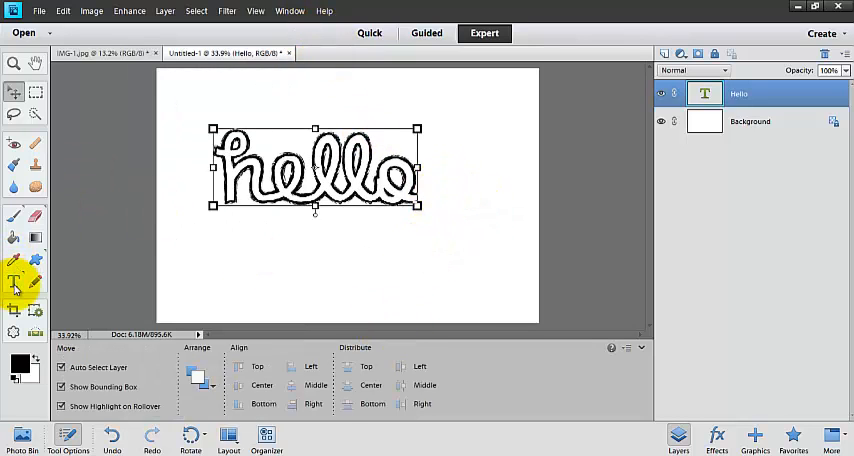
pyautogui.click(12, 280)
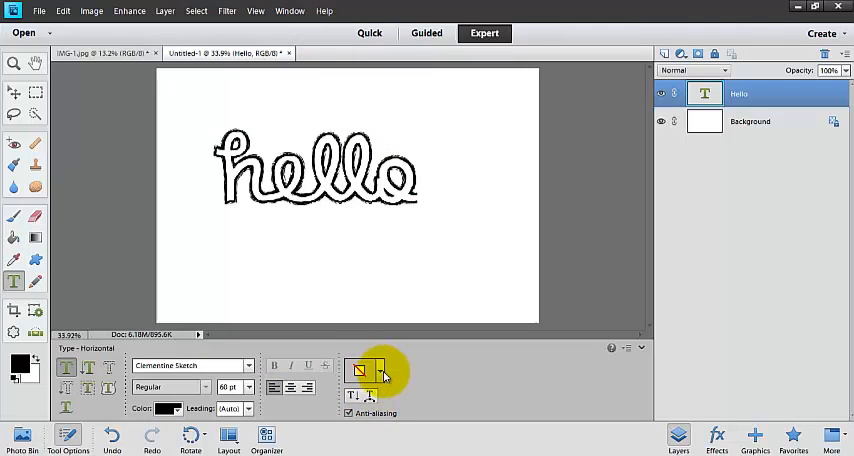
pyautogui.moveTo(362, 372)
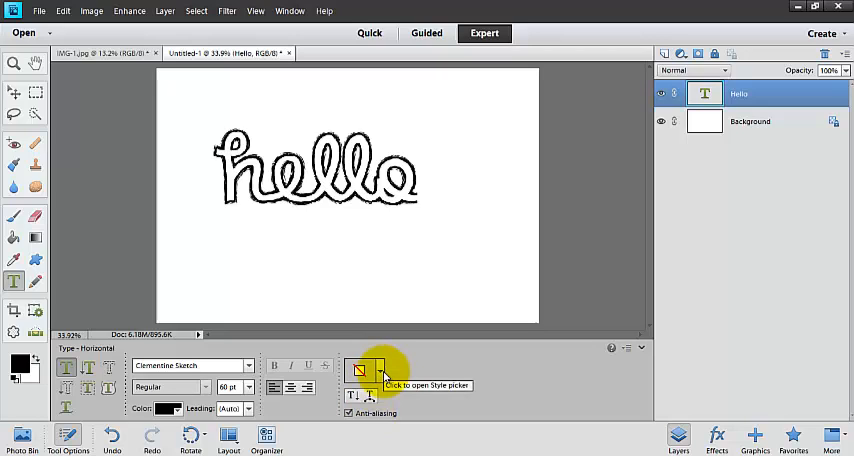
# Step: Try several Bevels layer styles on hello from the style gallery
pyautogui.click(360, 372)
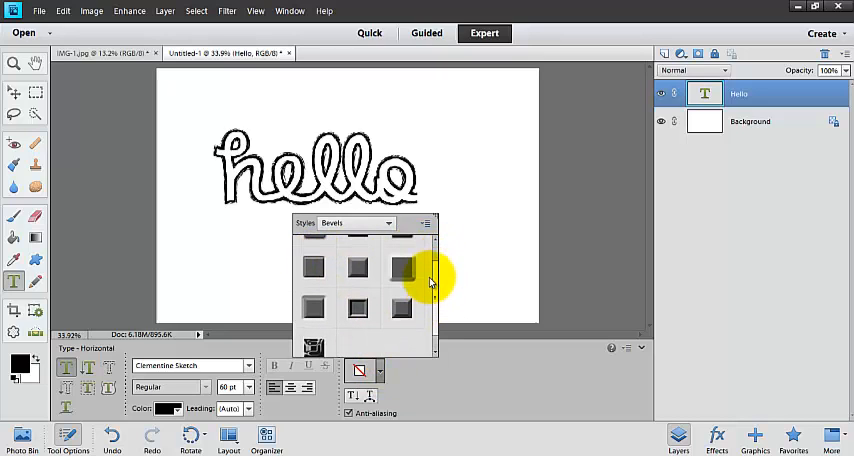
pyautogui.click(312, 258)
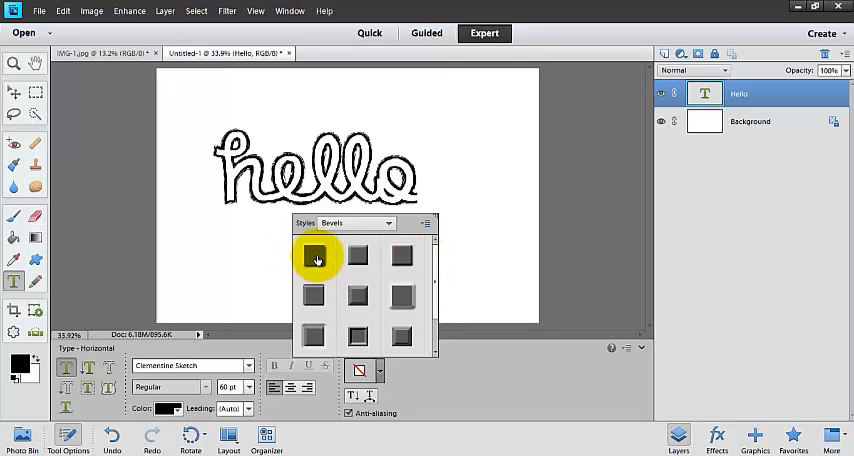
pyautogui.click(314, 256)
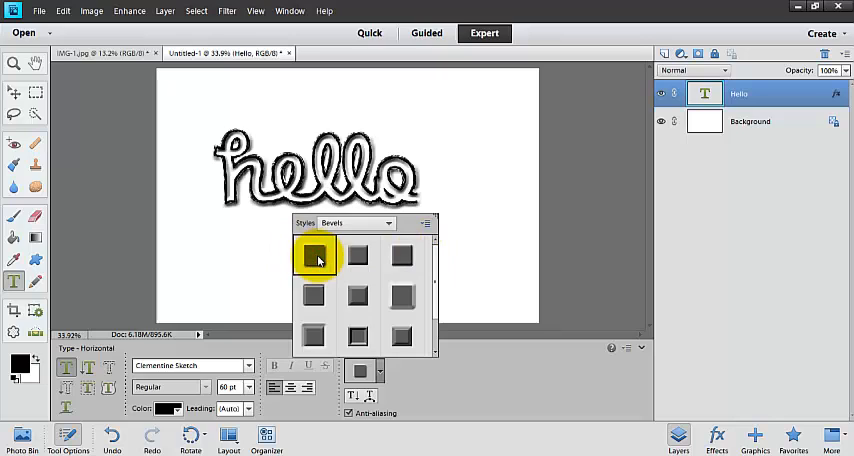
pyautogui.click(358, 256)
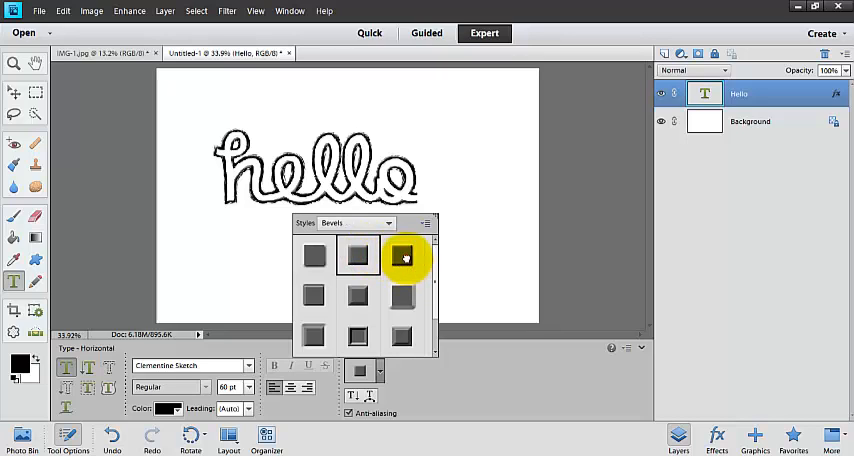
pyautogui.click(356, 298)
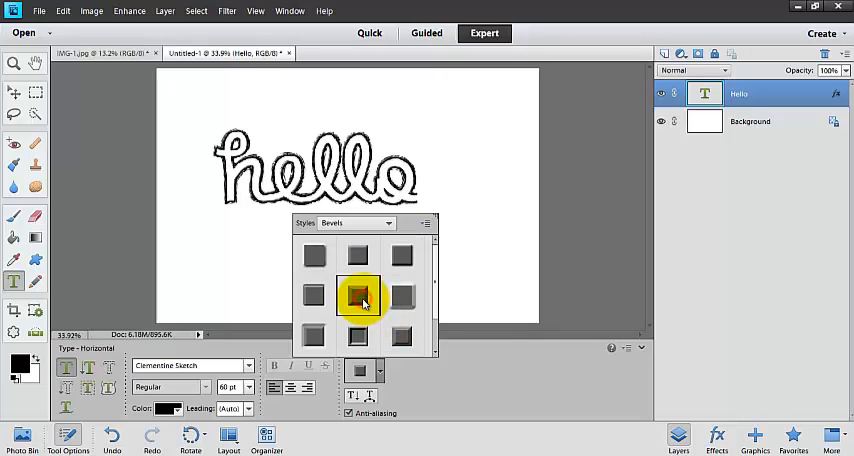
pyautogui.click(356, 336)
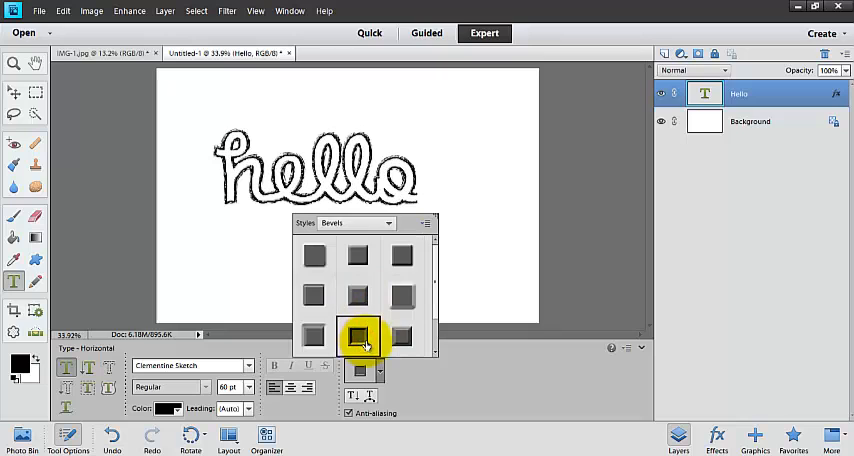
# Step: Try colourful Complex layer styles on hello, then remove the layer style
pyautogui.click(388, 224)
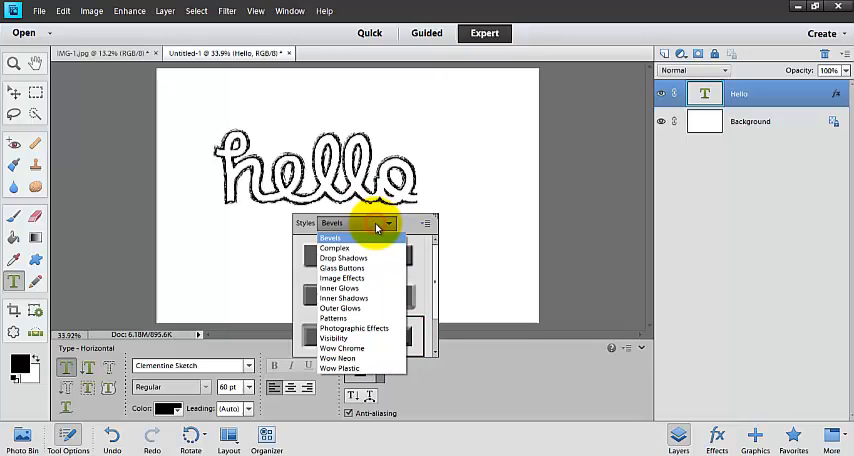
pyautogui.click(336, 248)
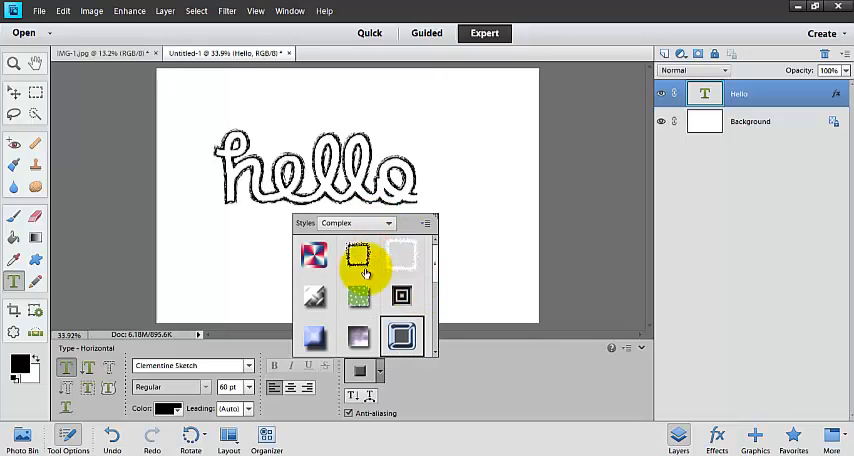
pyautogui.click(314, 256)
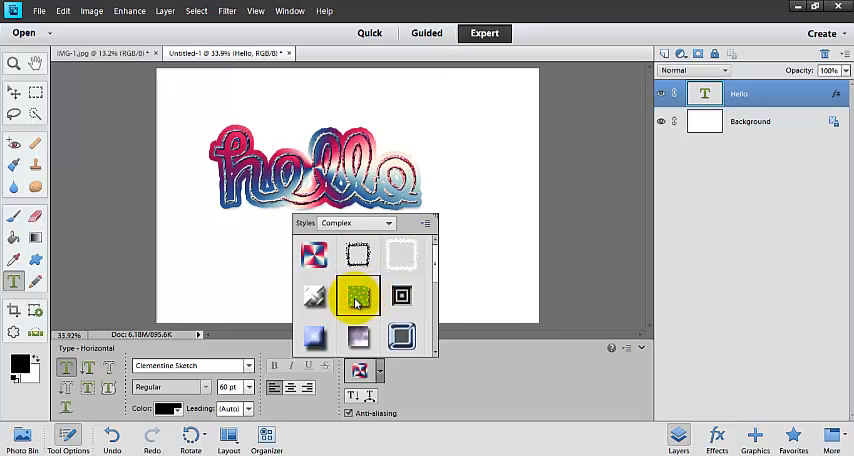
pyautogui.click(402, 252)
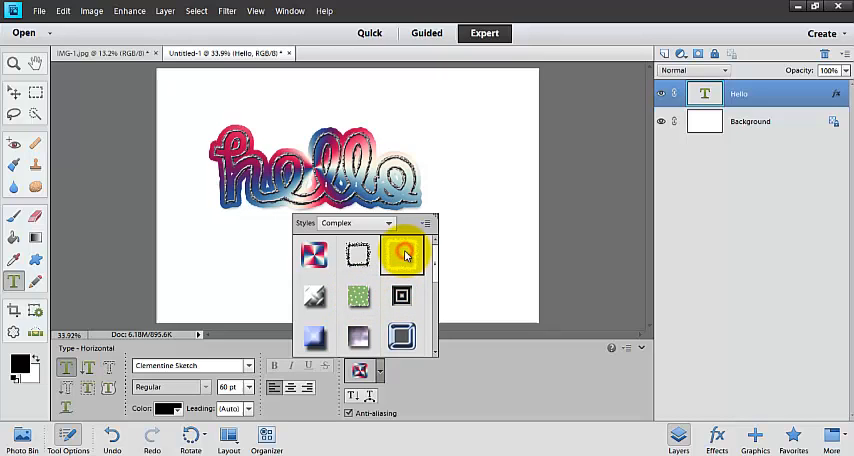
pyautogui.click(426, 224)
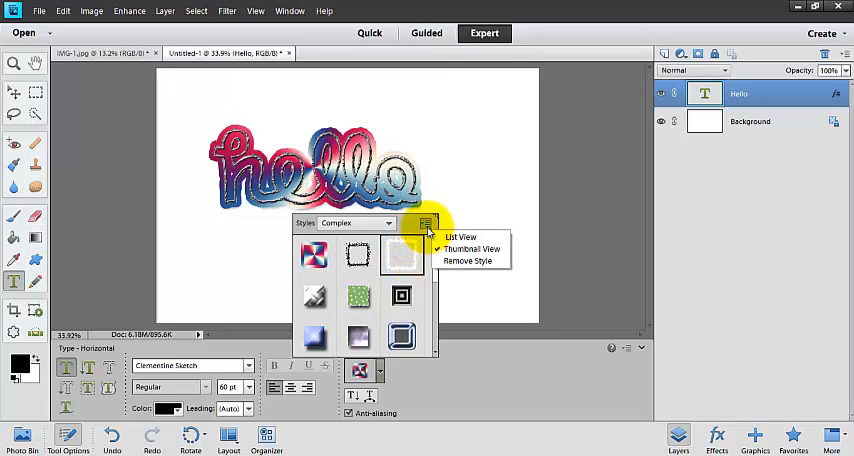
pyautogui.click(468, 260)
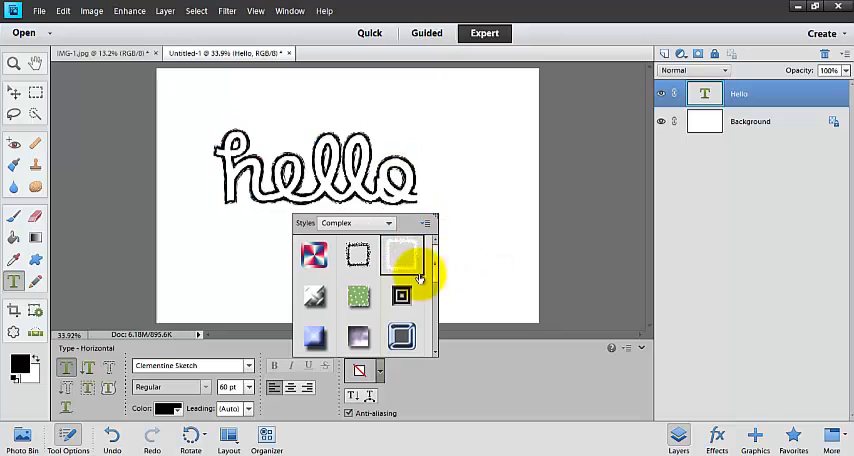
# Step: Cycle through green textured, inner shadow and chrome styles, finishing with a pink Wow Plastic style on hello
pyautogui.click(358, 296)
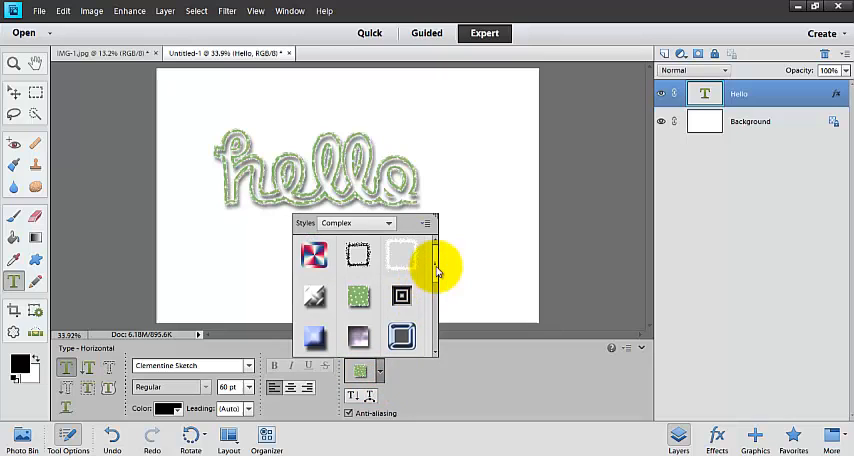
pyautogui.scroll(-3)
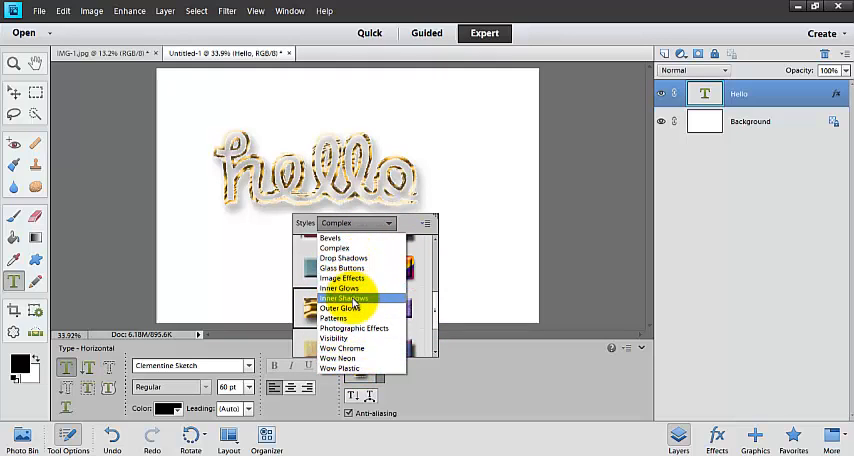
pyautogui.click(344, 298)
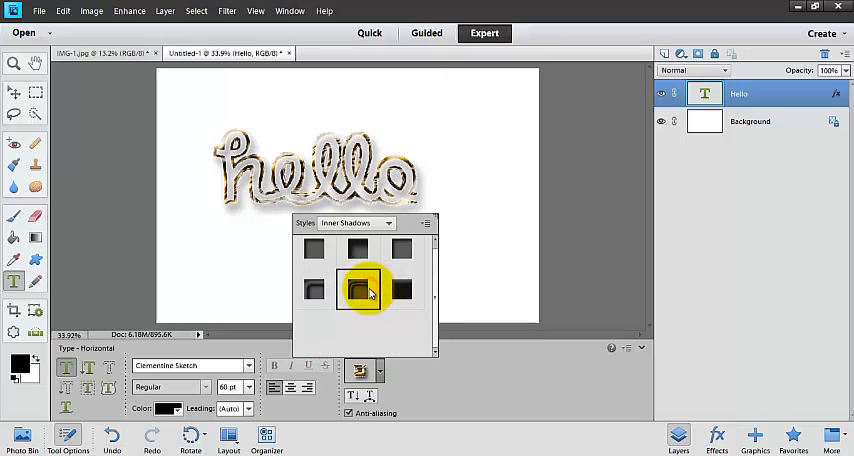
pyautogui.click(312, 252)
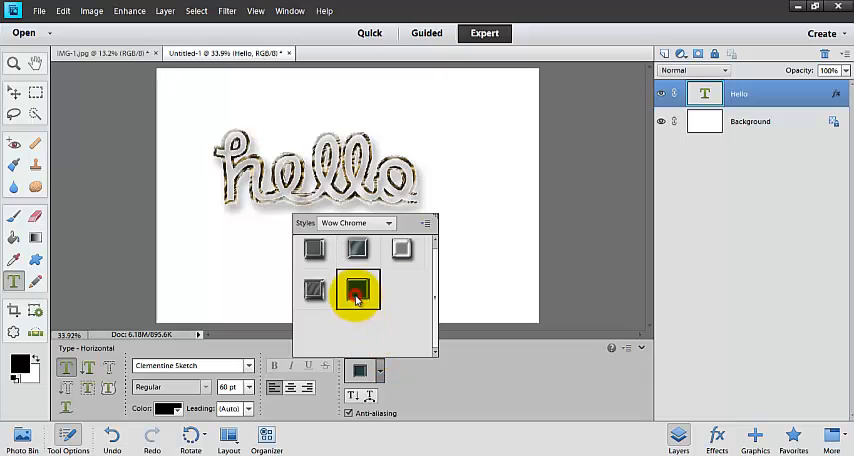
pyautogui.click(358, 248)
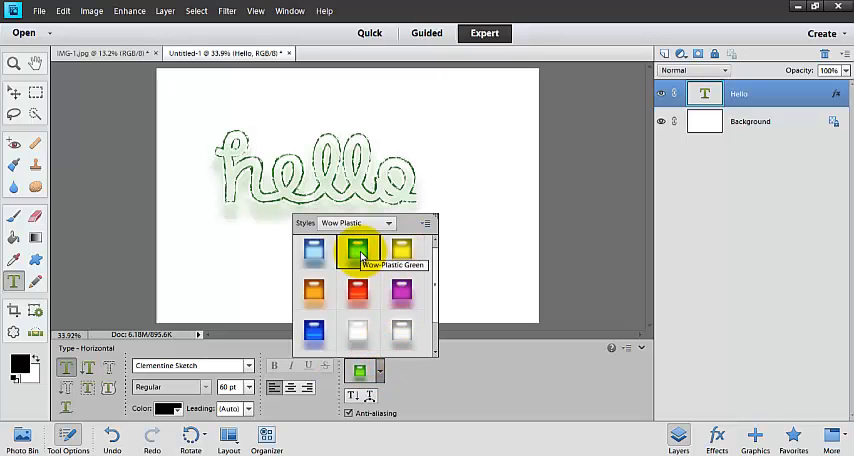
pyautogui.click(400, 292)
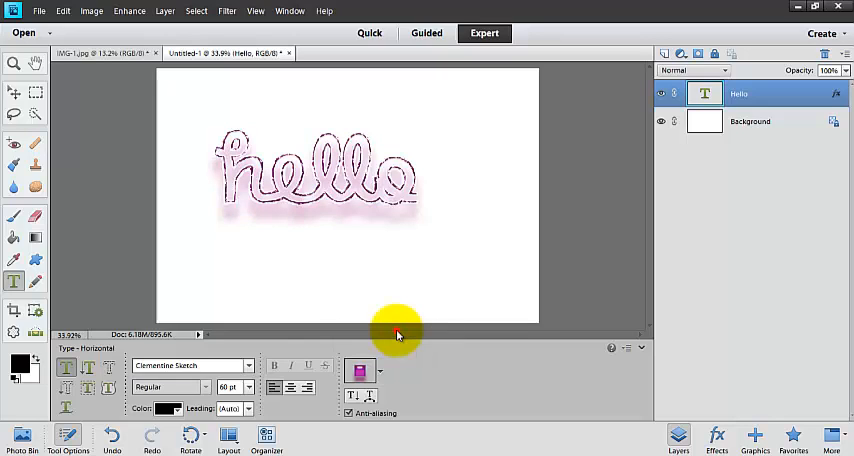
pyautogui.moveTo(536, 378)
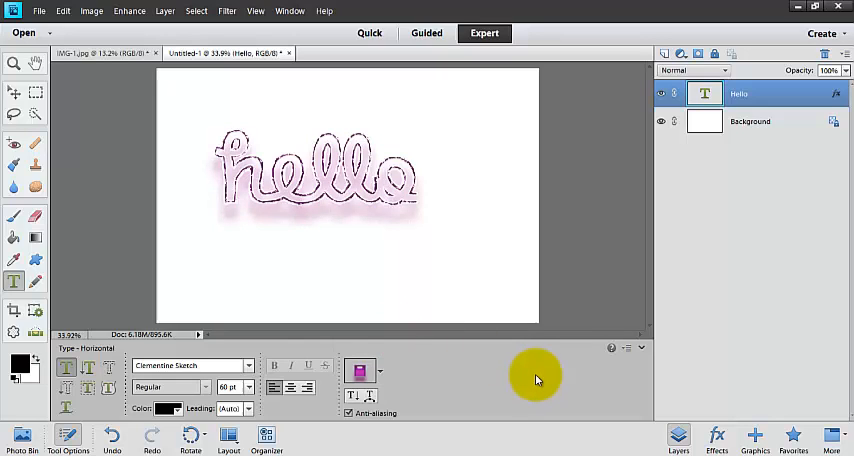